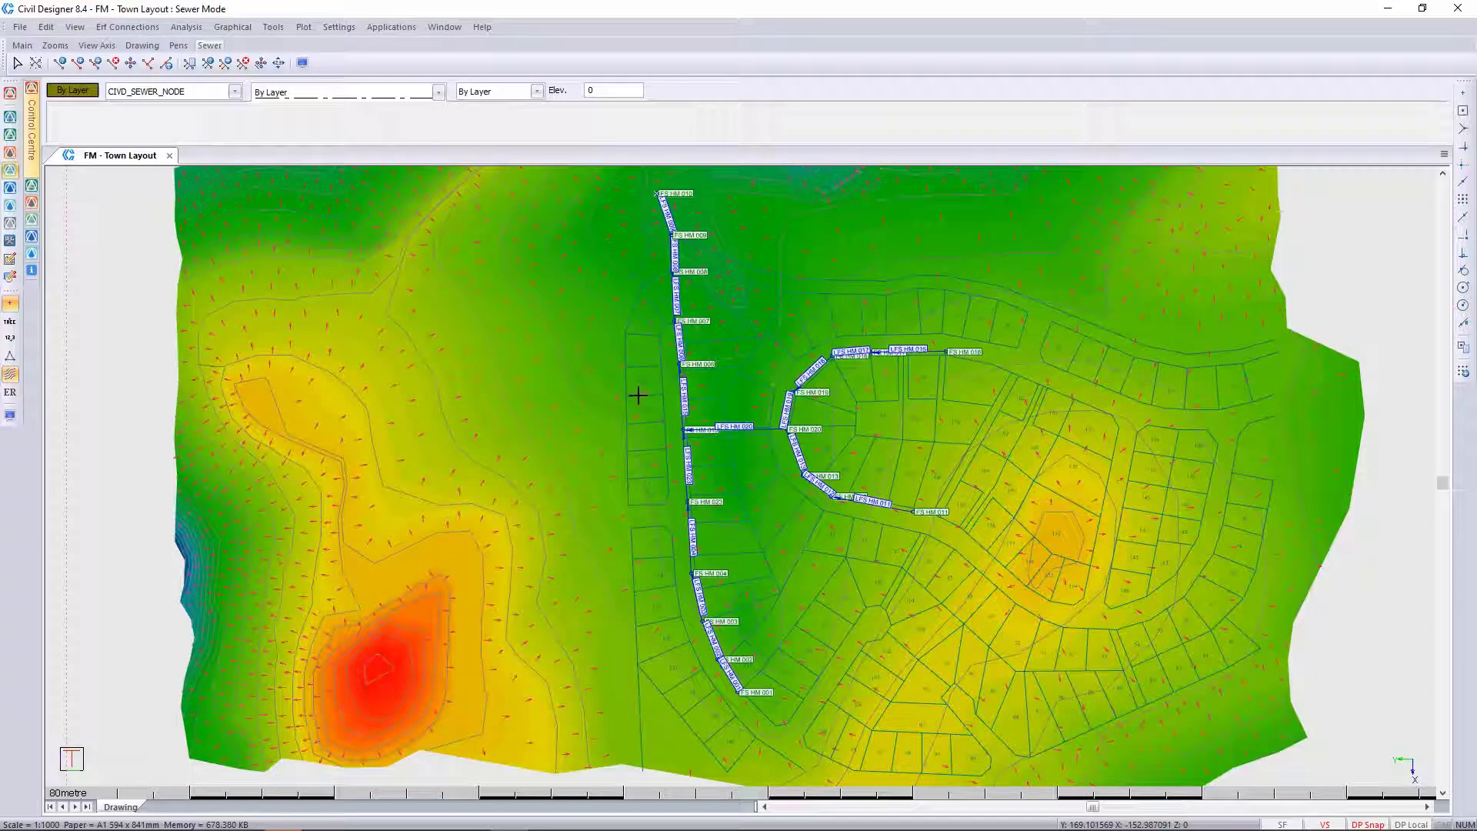
mouse_move(638, 268)
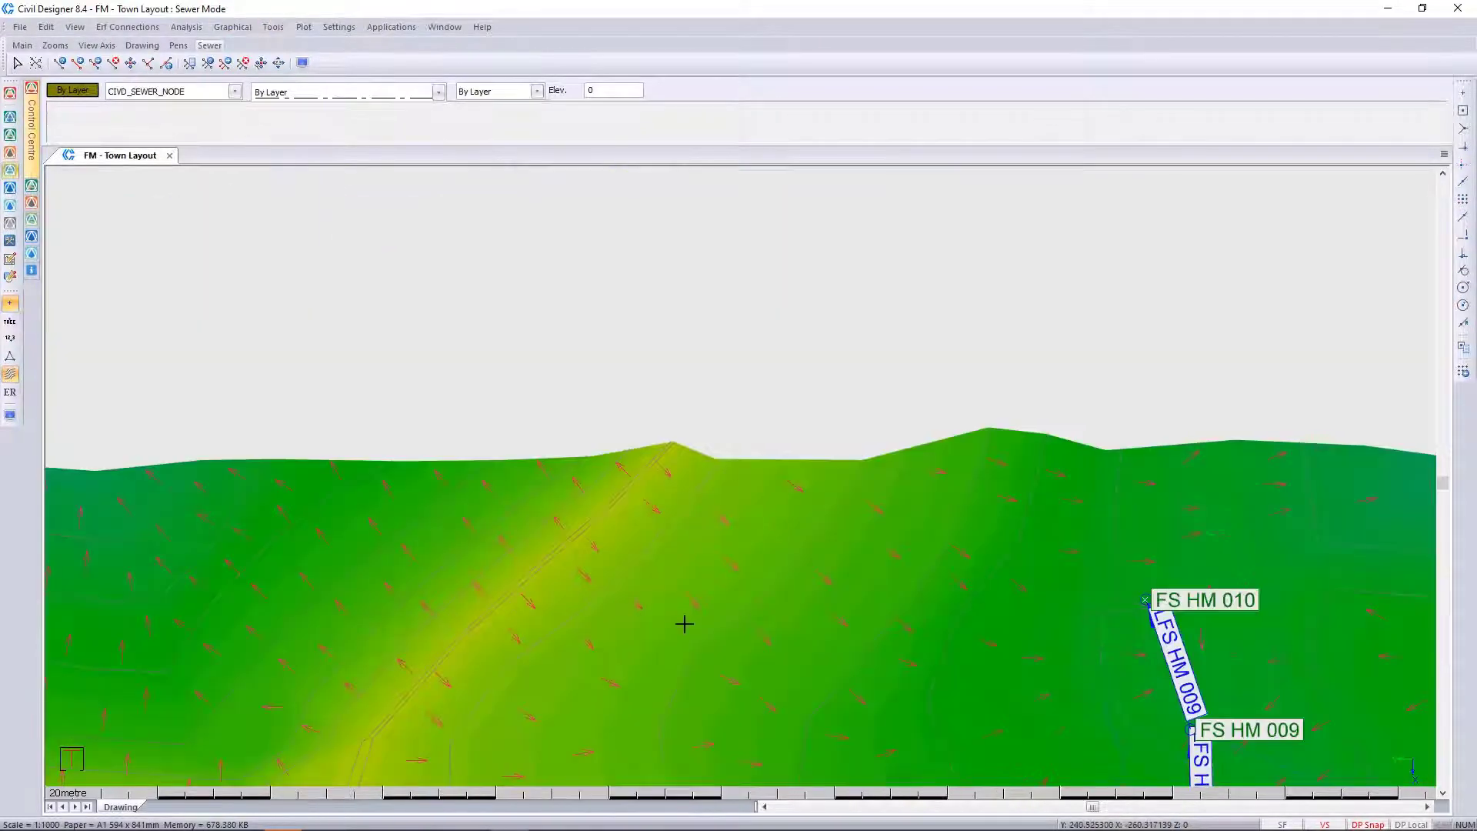
Add manhole FS HM 025, linked to FS HM 026 by the 201 m link LFS HM 025.
left_click(232, 27)
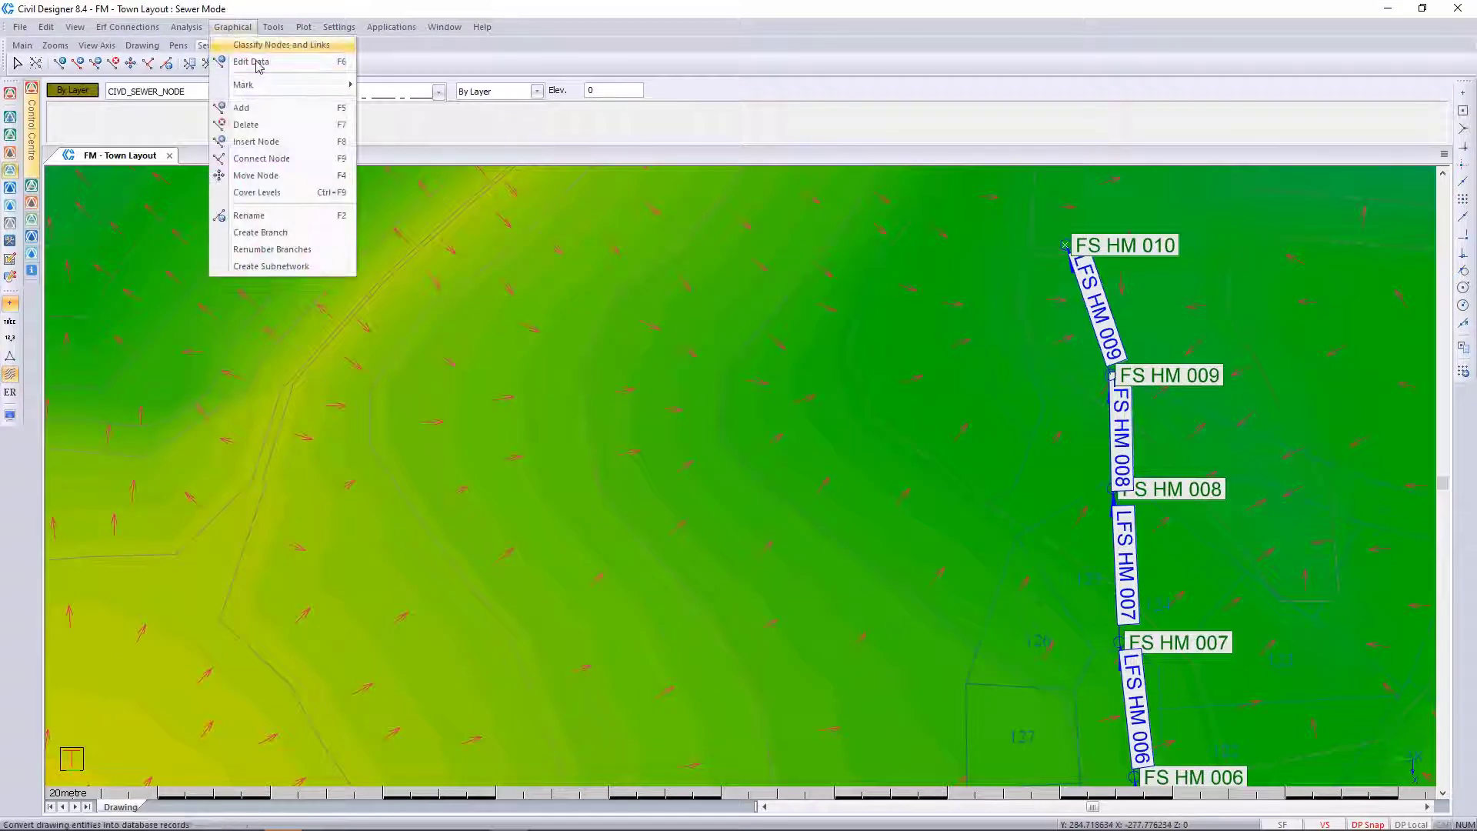
left_click(241, 106)
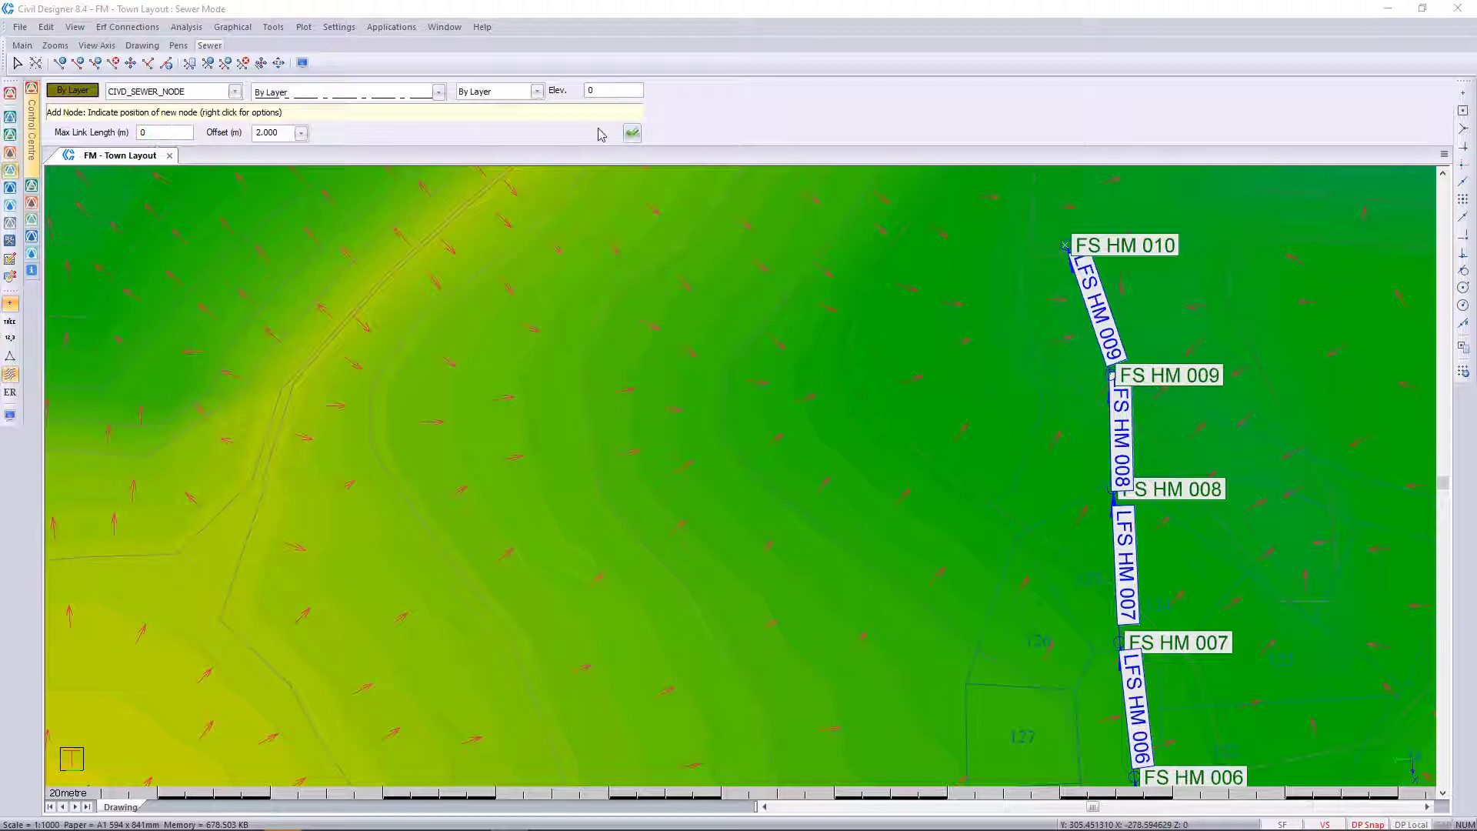
left_click(876, 236)
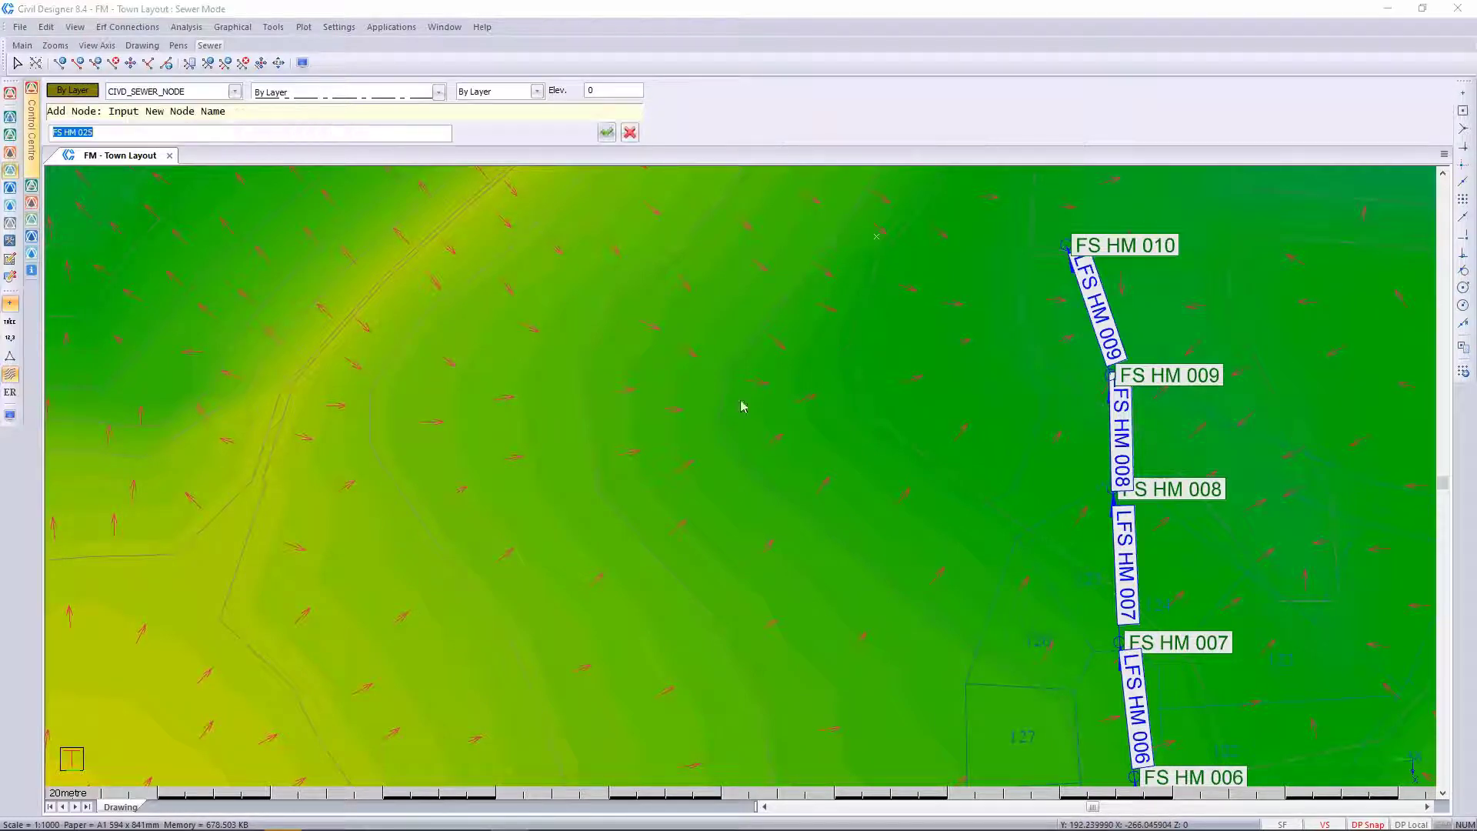
left_click(607, 131)
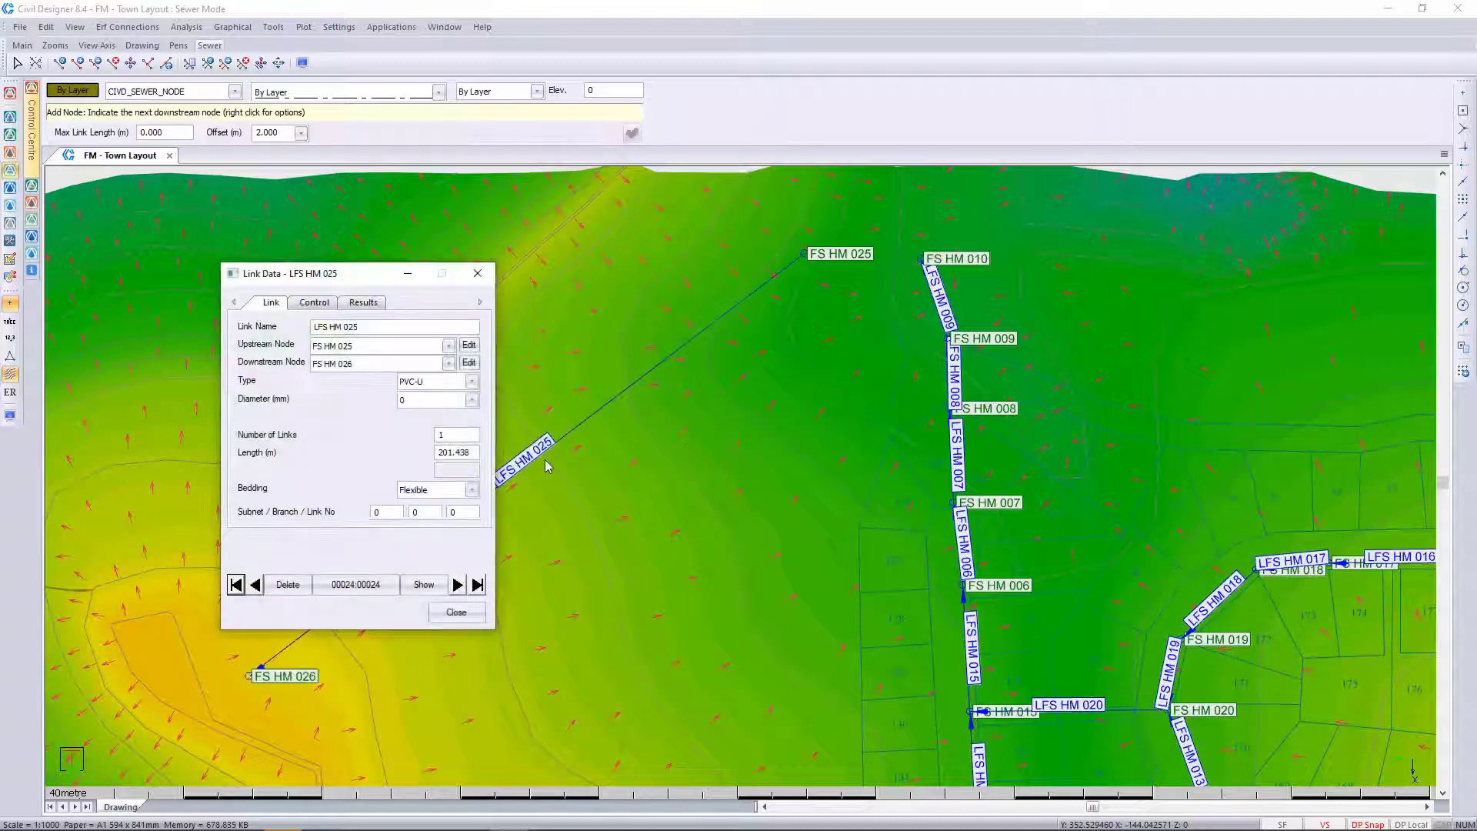
left_click(455, 613)
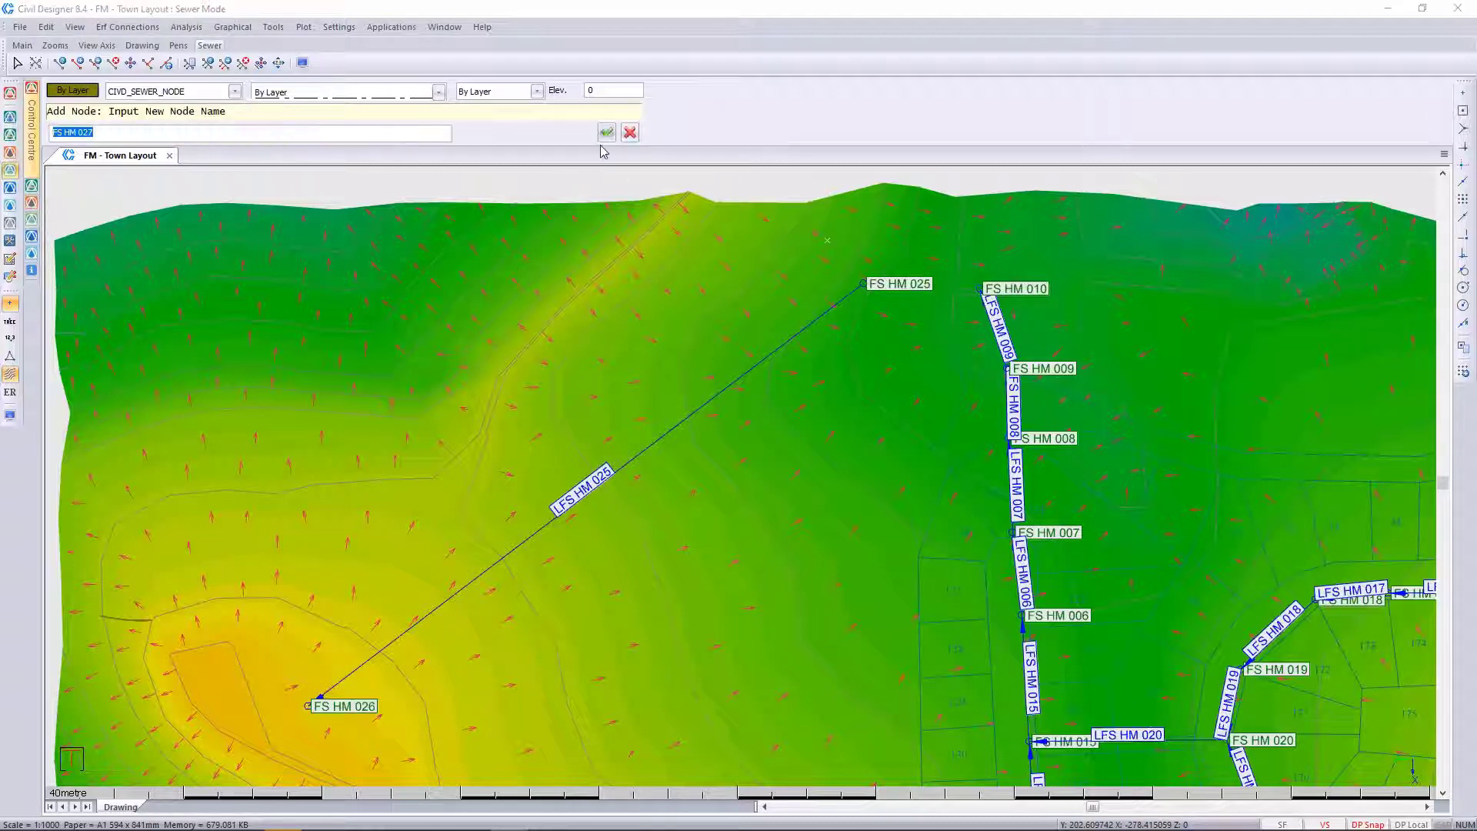
Accept manhole FS HM 027, then add FS HM 031 beyond FS HM 030 via link LFS HM 030.
left_click(606, 132)
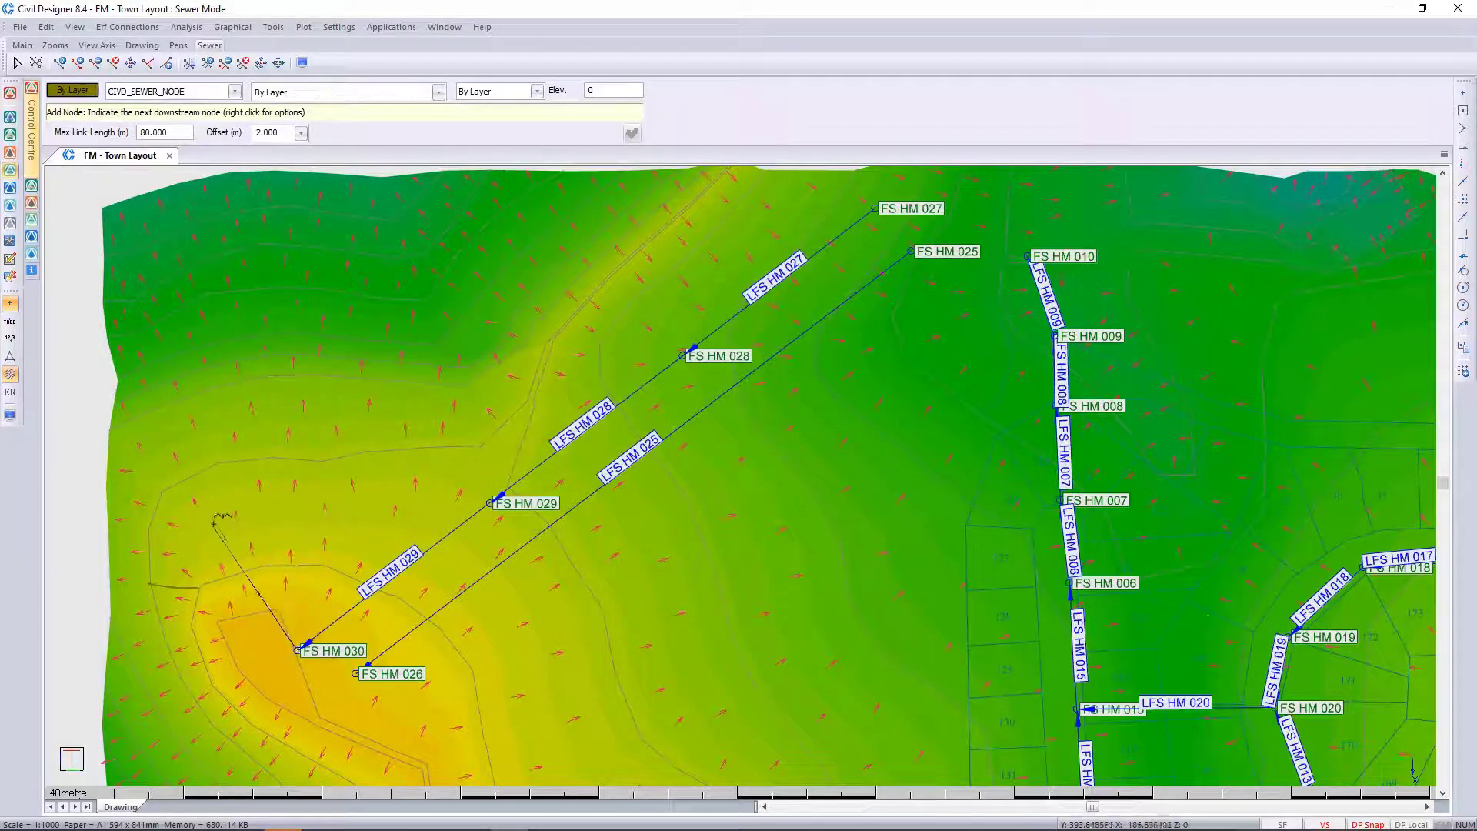
left_click(215, 524)
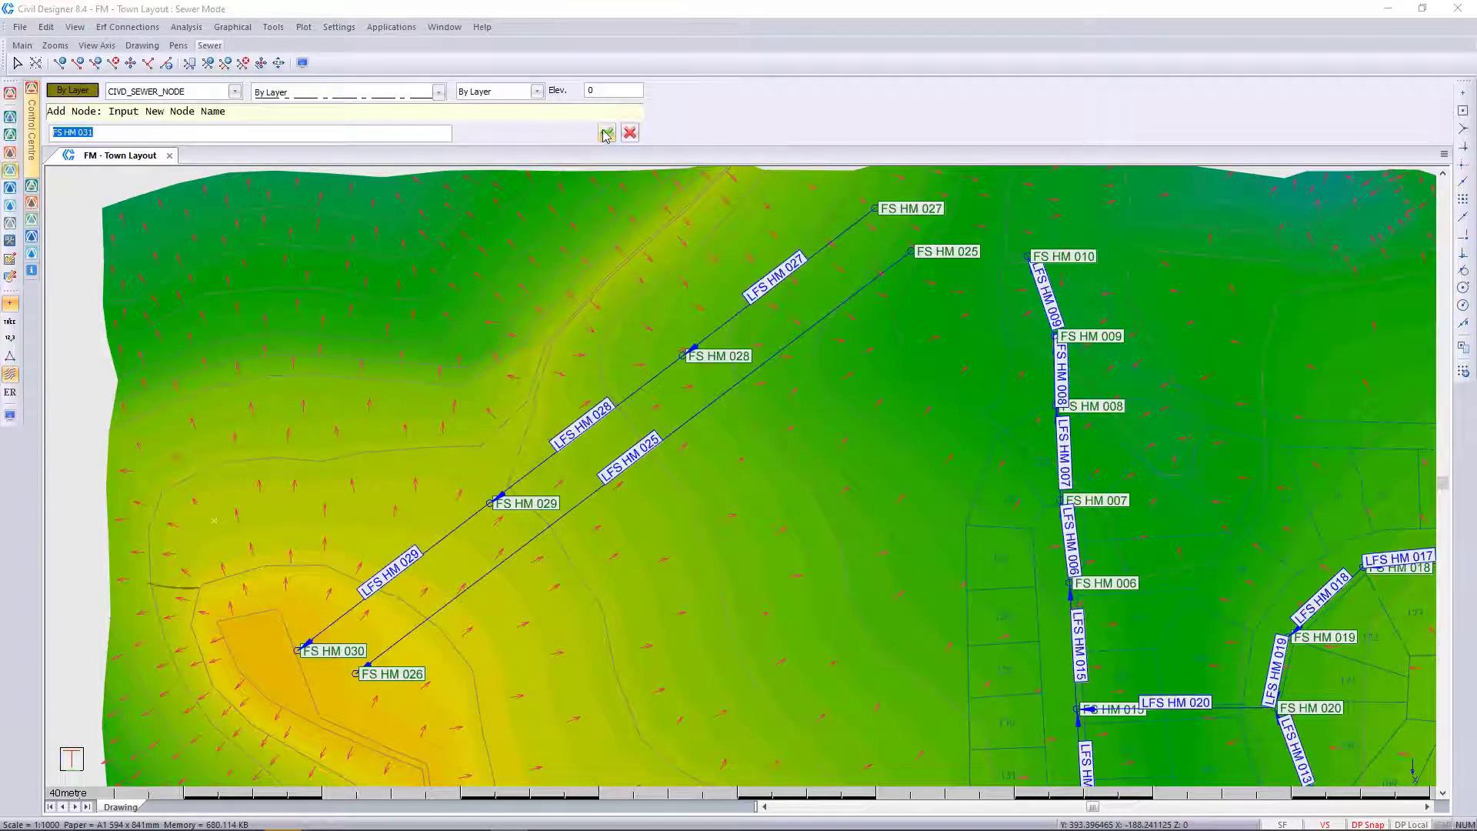
left_click(607, 133)
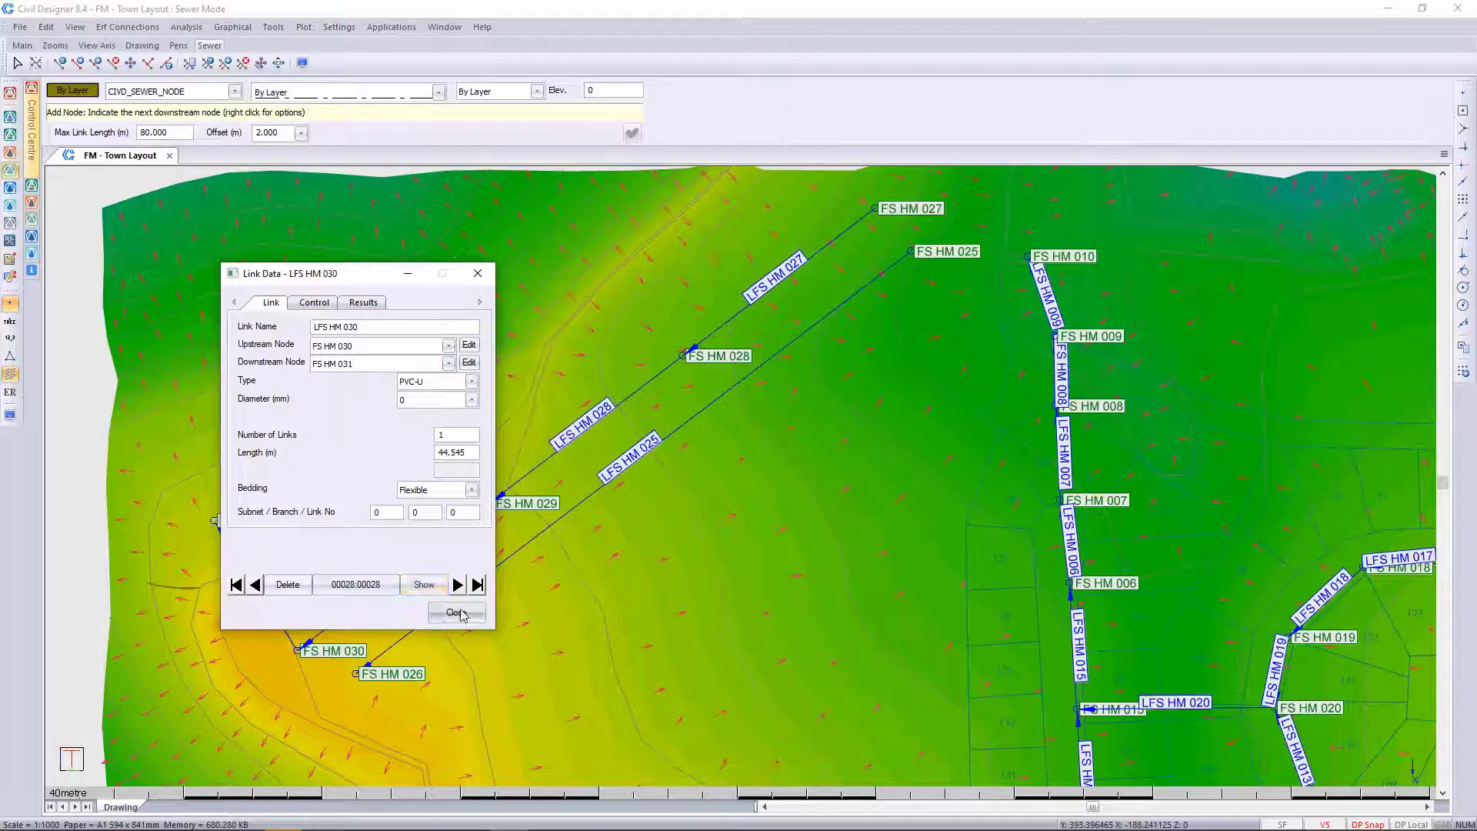
left_click(456, 613)
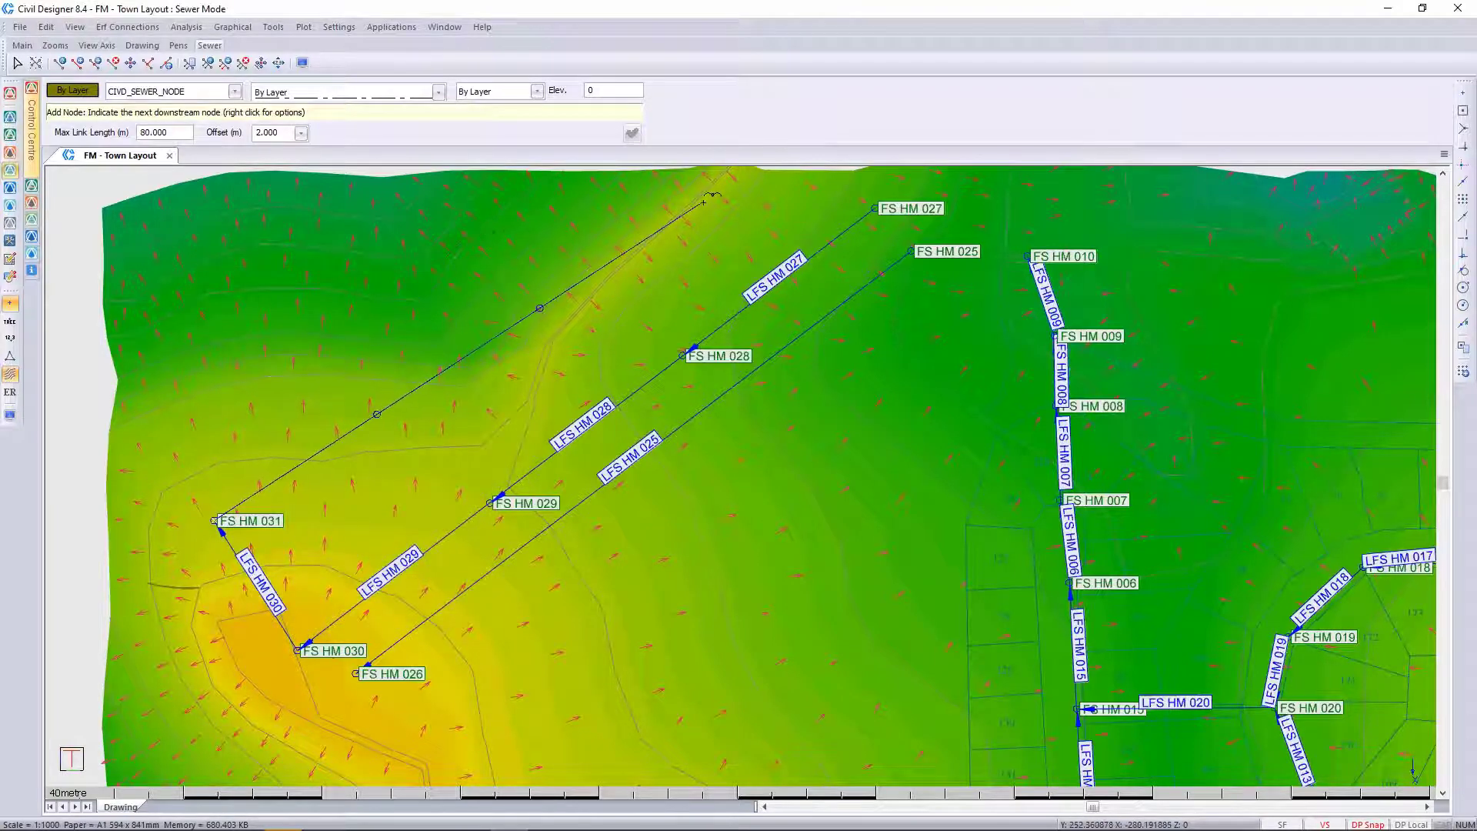